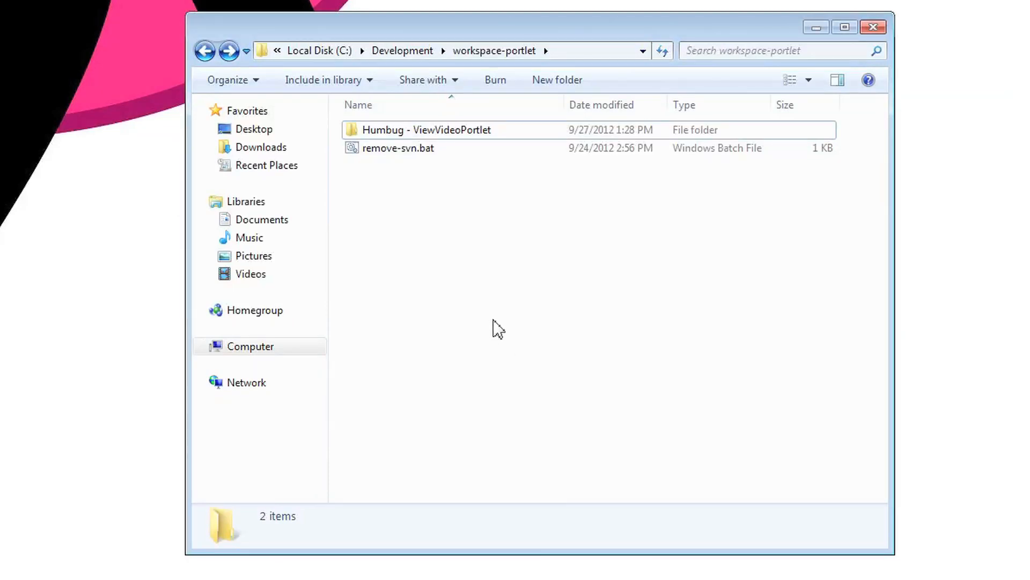
# - Run remove-svn.bat, confirm Humbug - ViewVideoPortlet has no .svn folder, and return to workspace-portlet
pyautogui.doubleClick(428, 129)
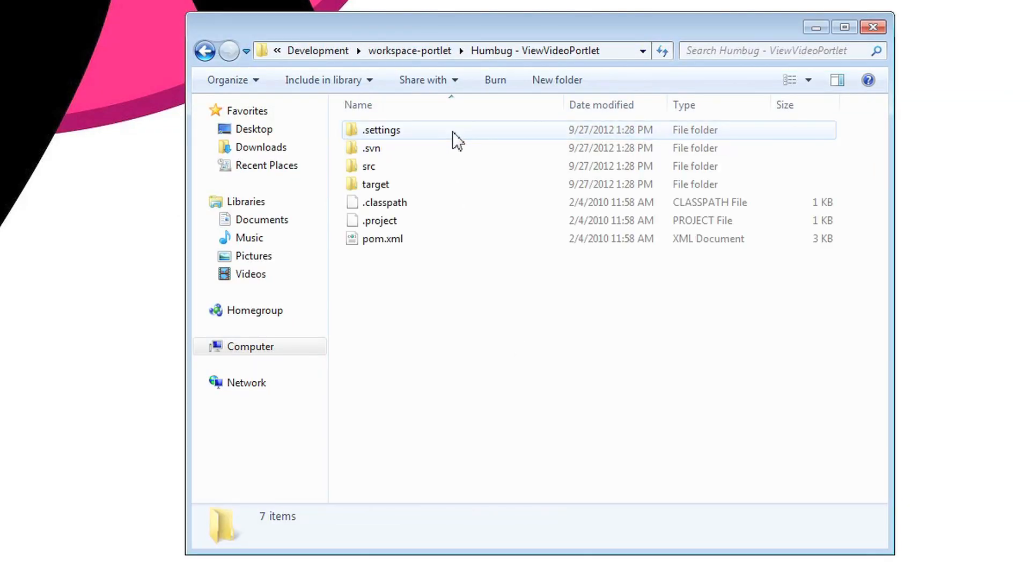
pyautogui.click(372, 147)
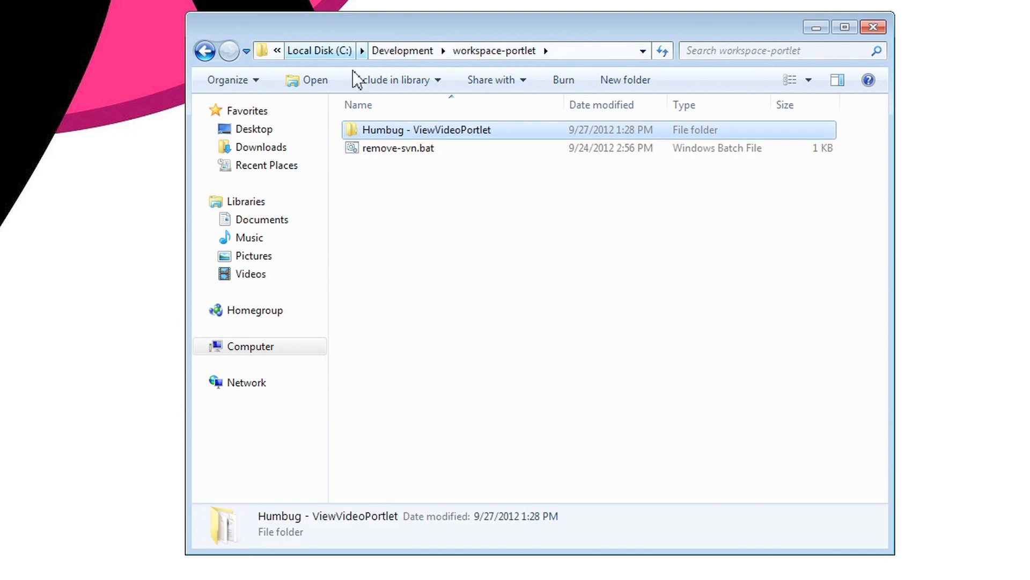
pyautogui.click(398, 148)
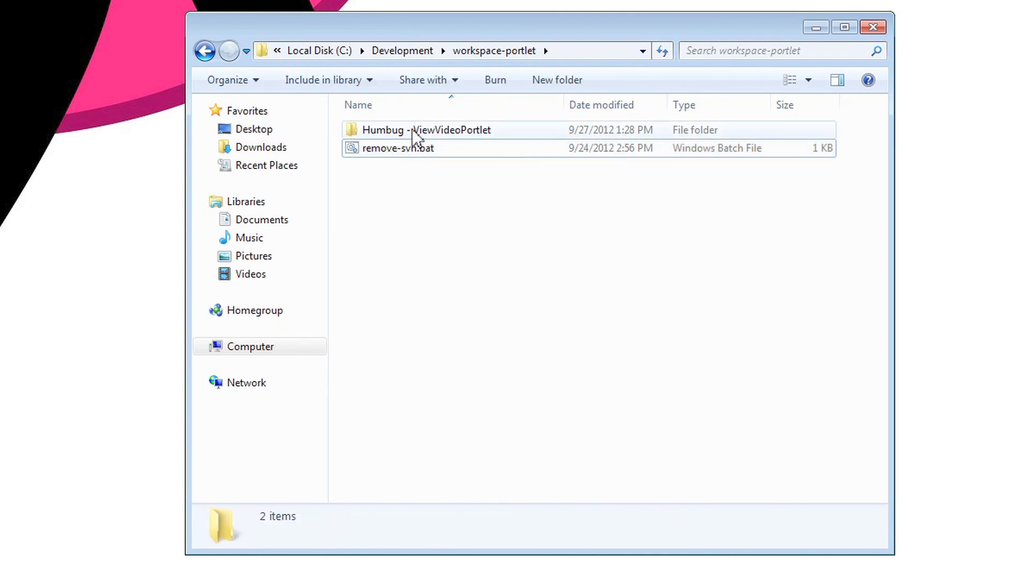
pyautogui.doubleClick(427, 129)
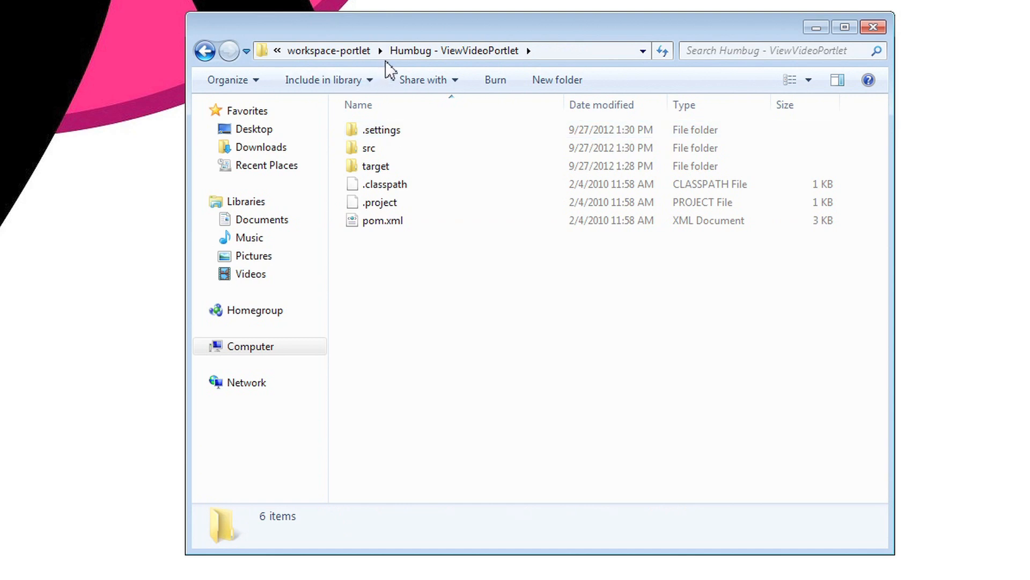
pyautogui.click(330, 50)
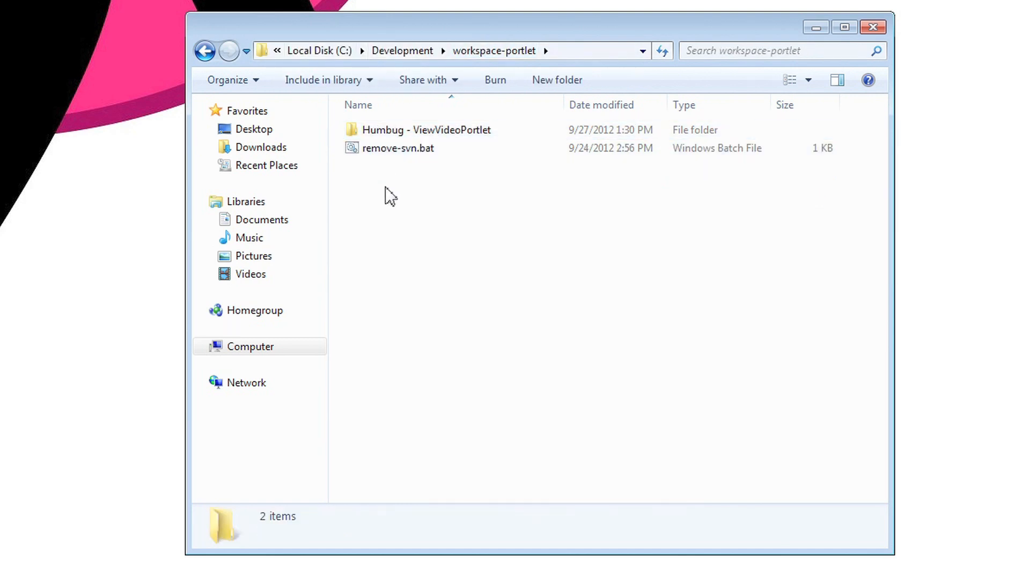
# - Open remove-svn.bat with Edit with Notepad++ from its right-click menu
pyautogui.rightClick(591, 231)
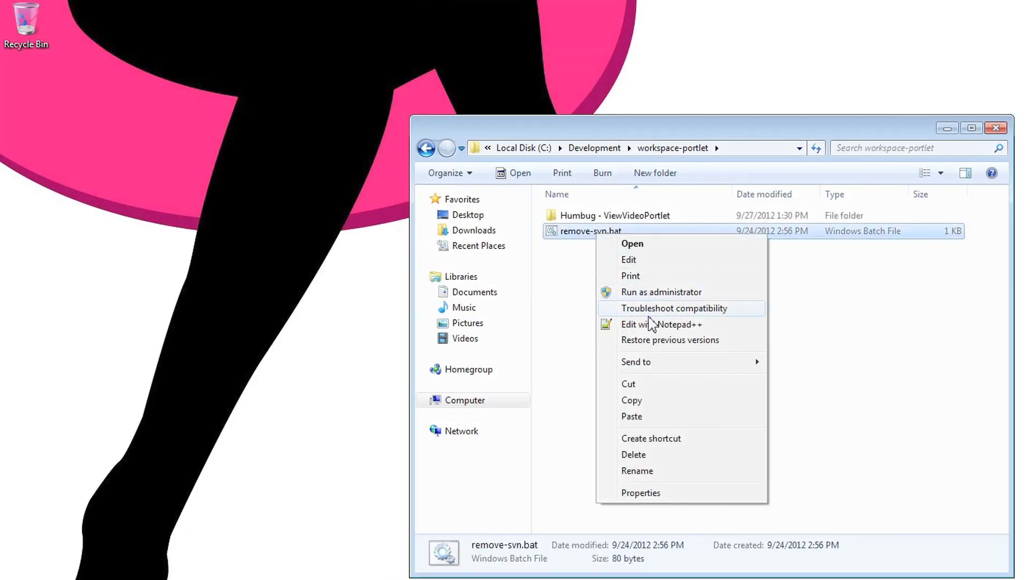
pyautogui.click(662, 324)
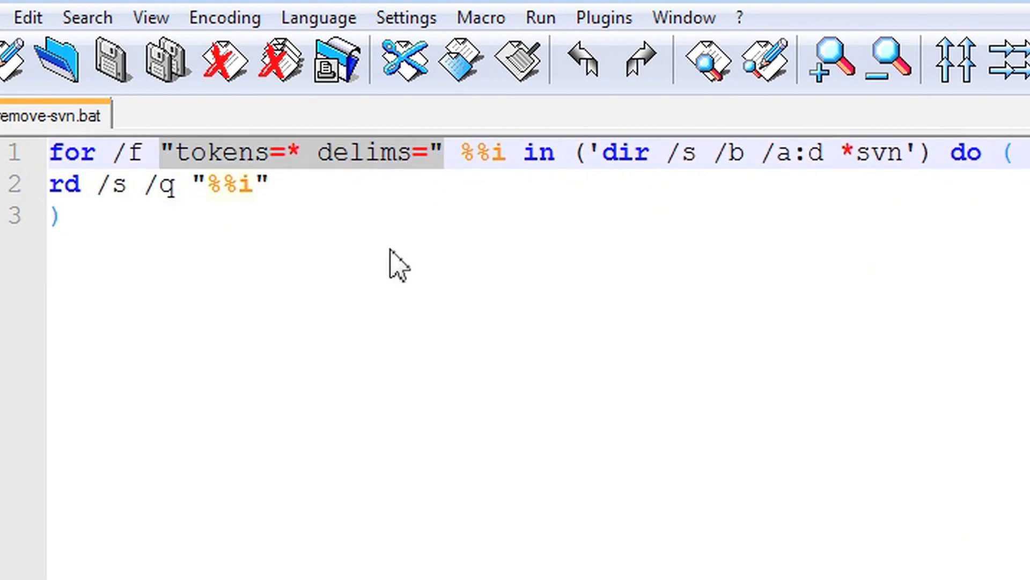
pyautogui.moveTo(392, 366)
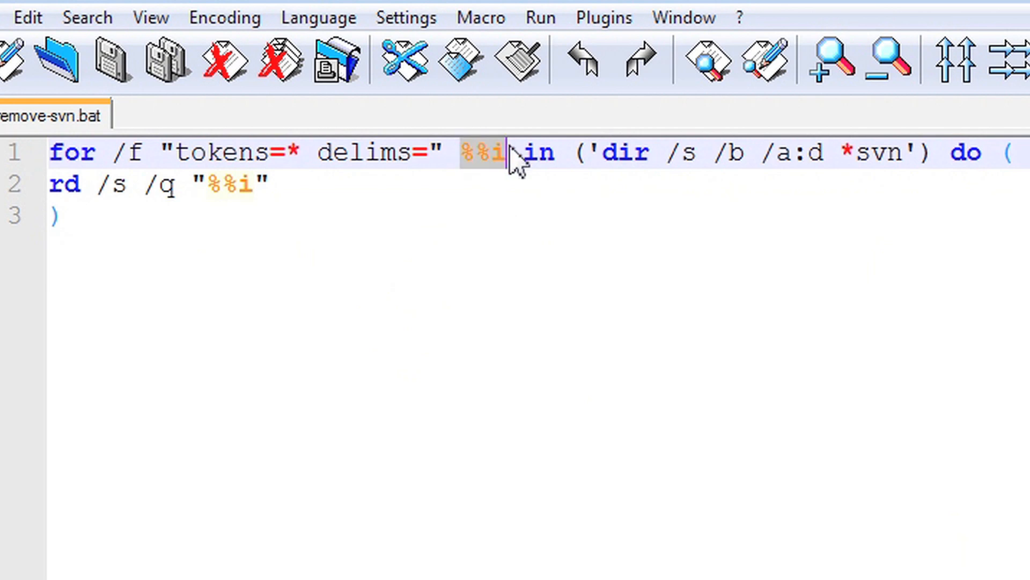
pyautogui.moveTo(506, 310)
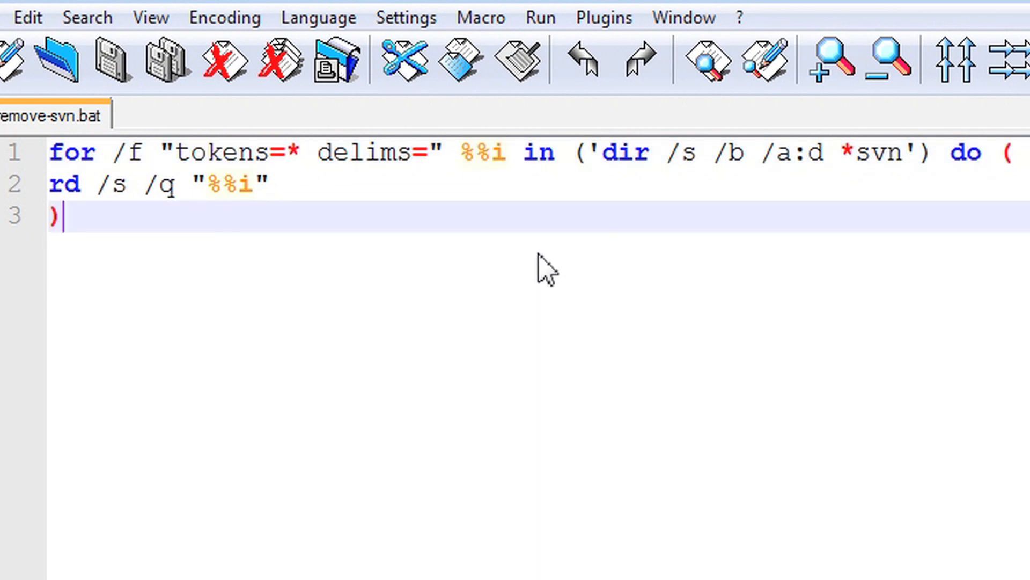
pyautogui.doubleClick(624, 152)
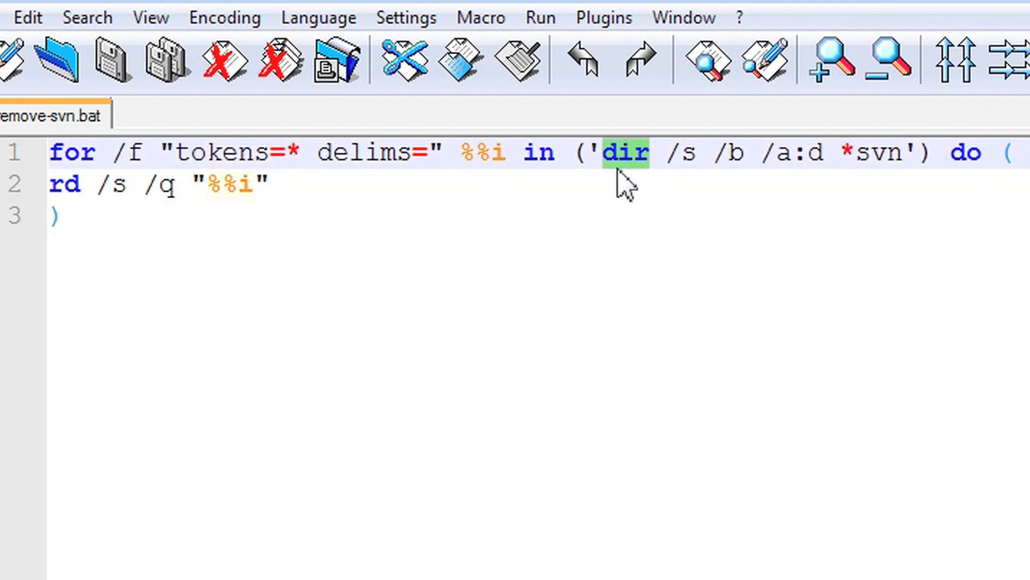
pyautogui.moveTo(700, 174)
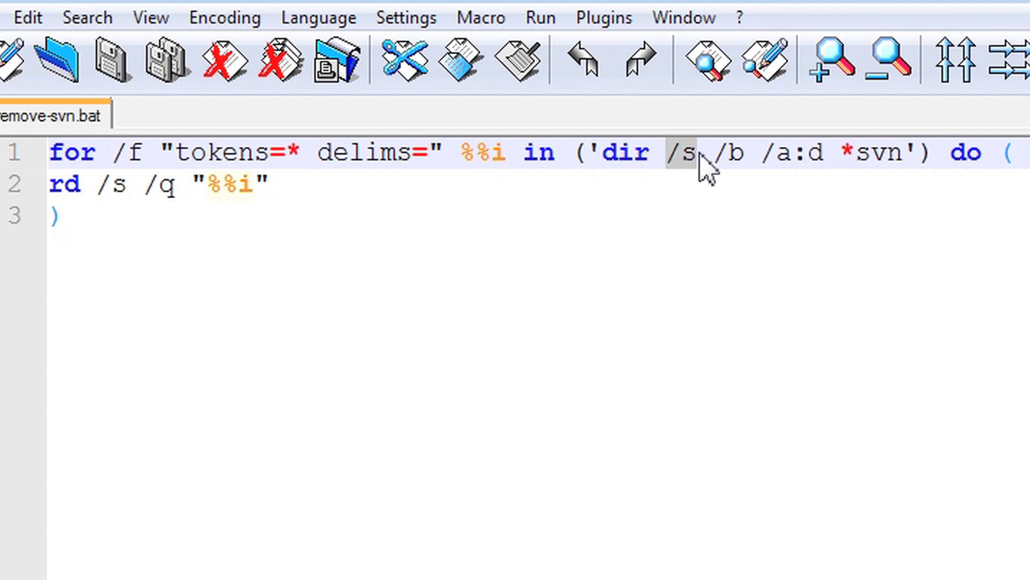
pyautogui.moveTo(736, 217)
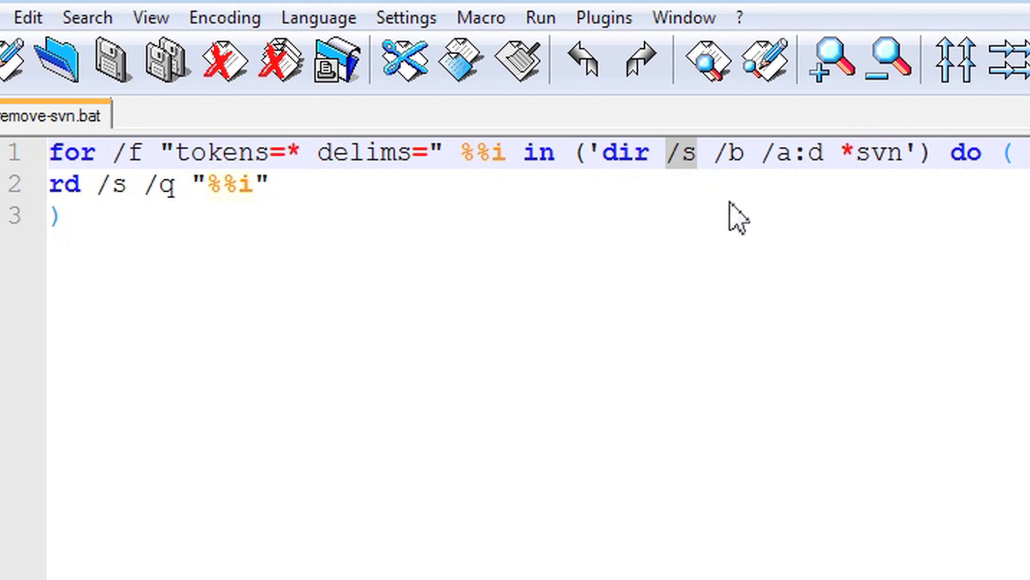
pyautogui.doubleClick(721, 152)
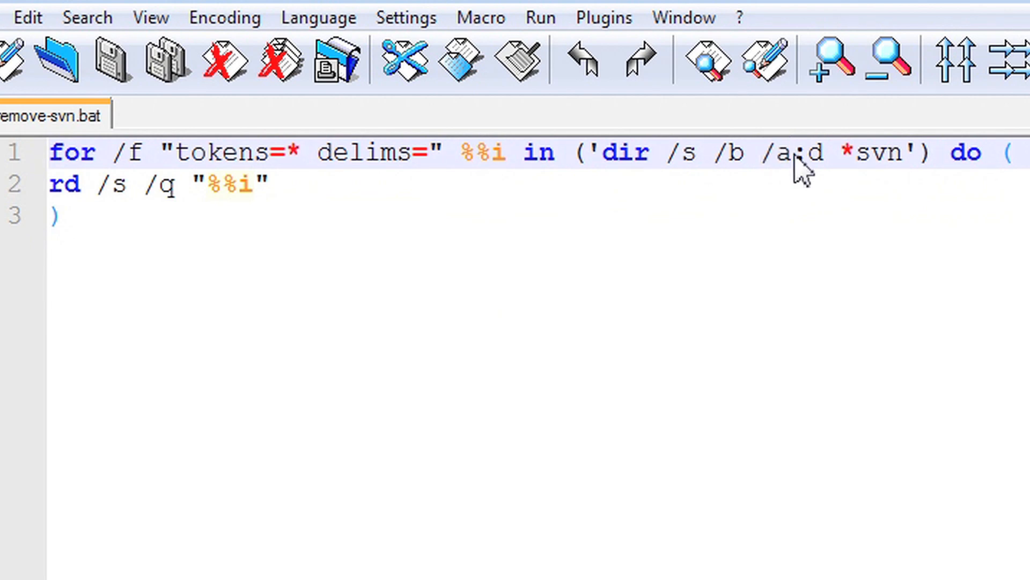
pyautogui.doubleClick(814, 152)
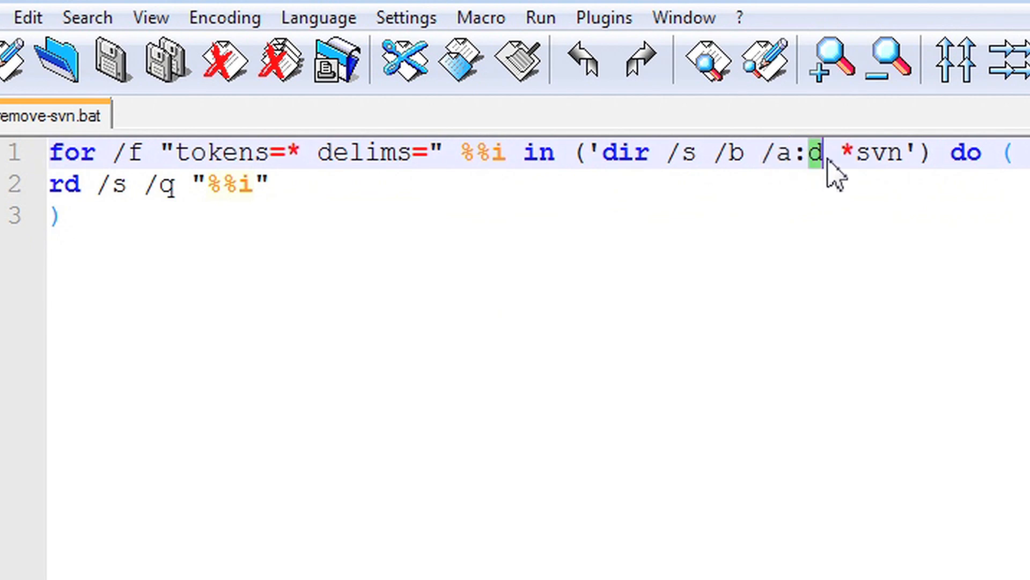
pyautogui.click(821, 152)
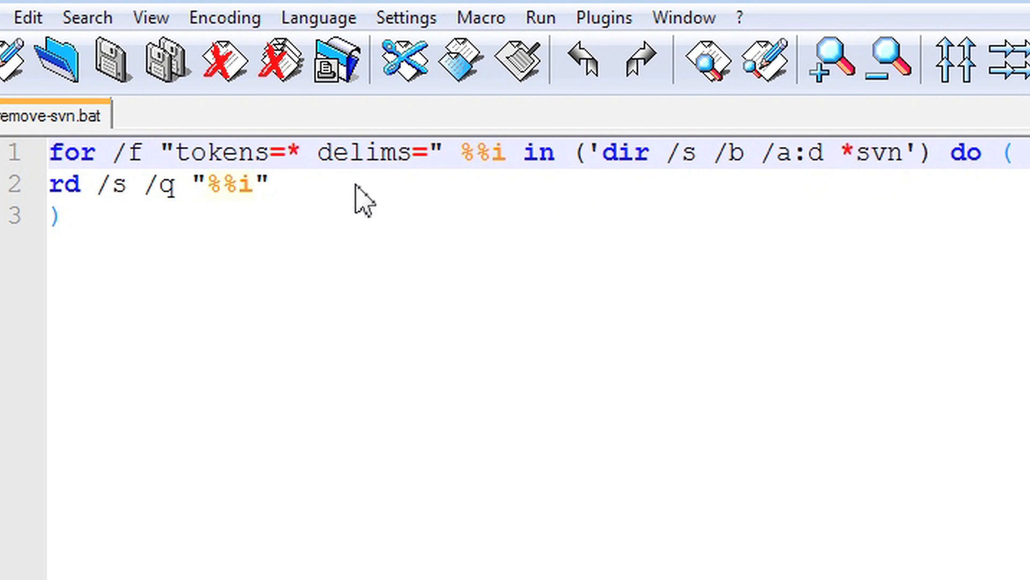
pyautogui.doubleClick(65, 184)
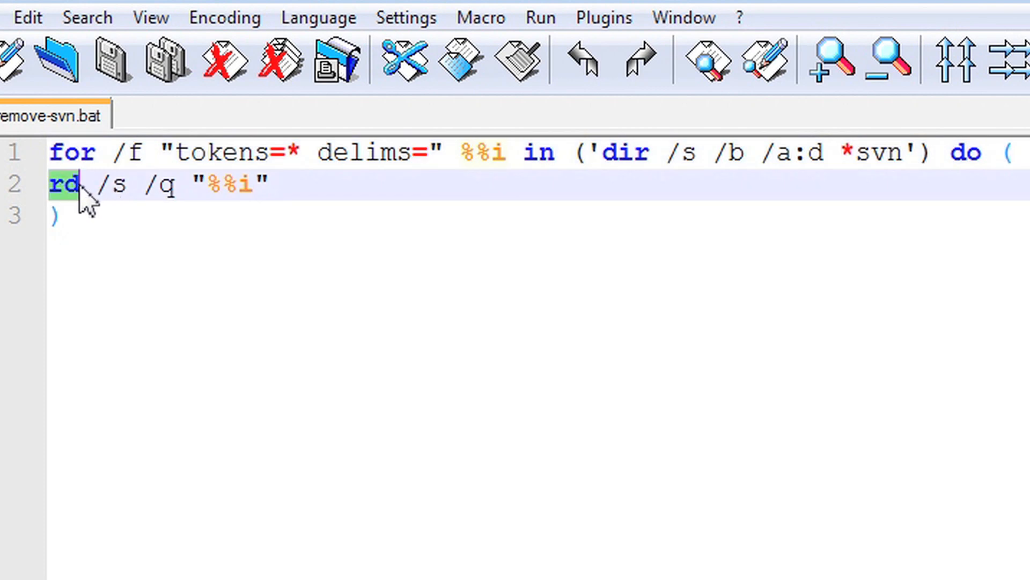
pyautogui.moveTo(106, 204)
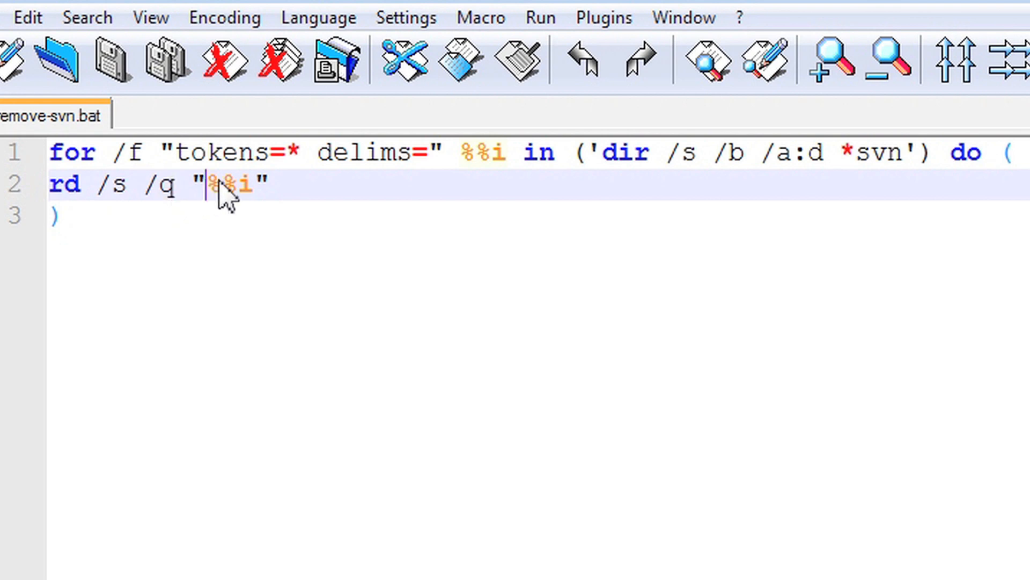
pyautogui.doubleClick(233, 184)
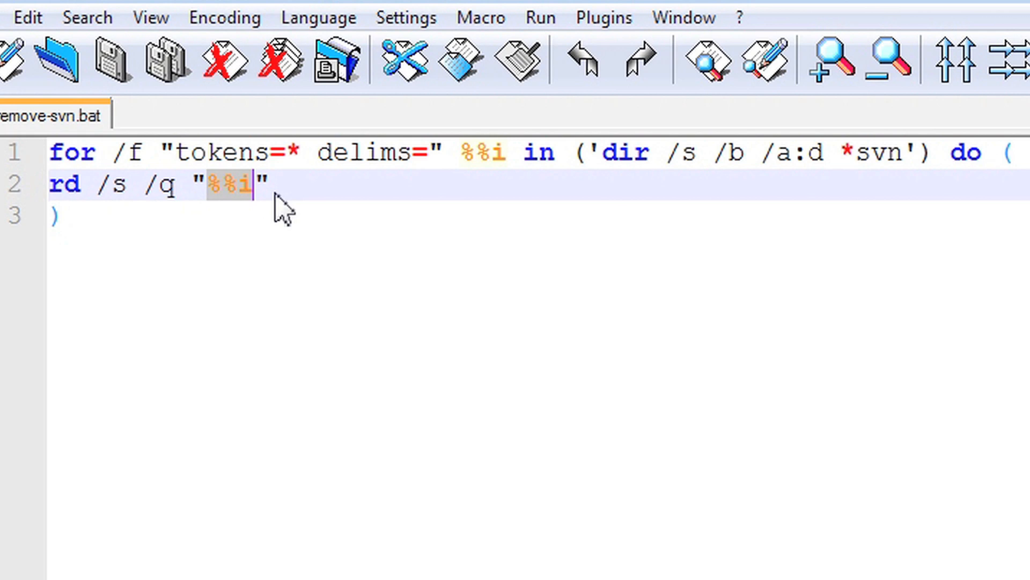